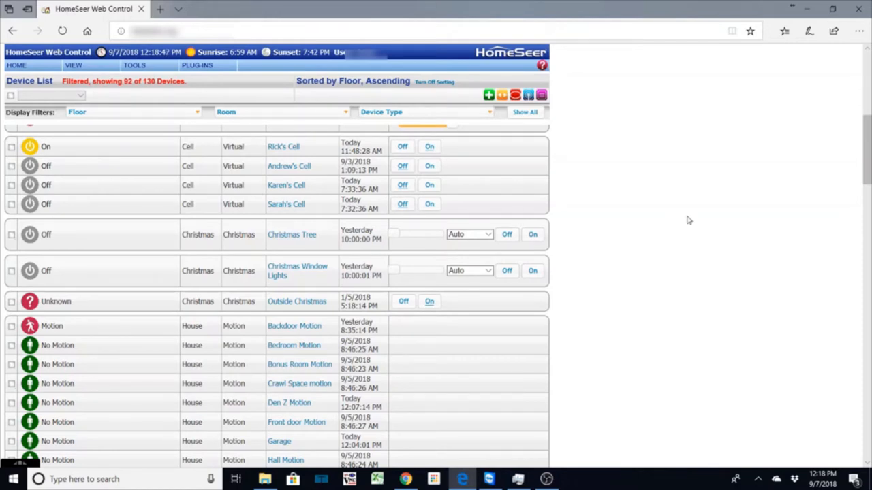
mouse_move(552, 179)
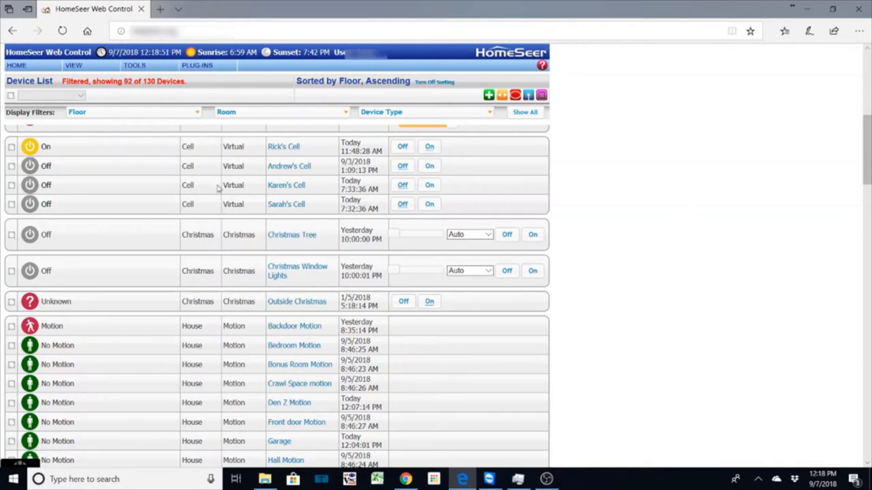
mouse_move(258, 182)
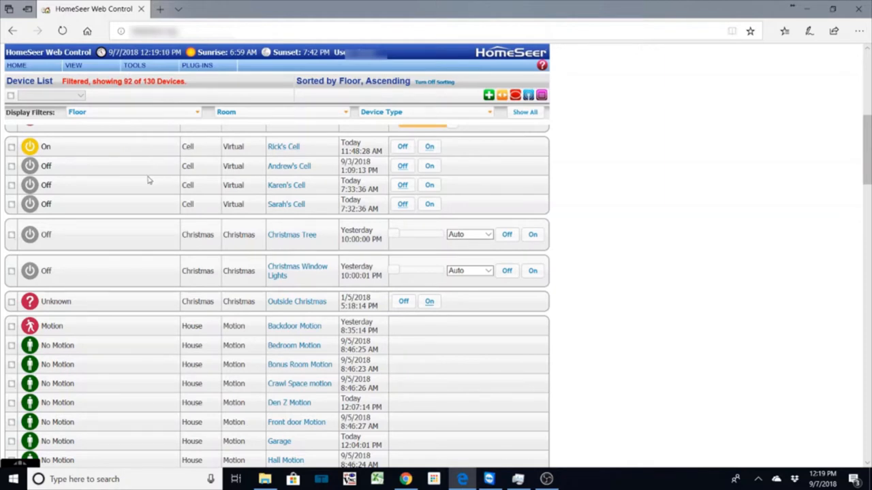
mouse_move(56, 158)
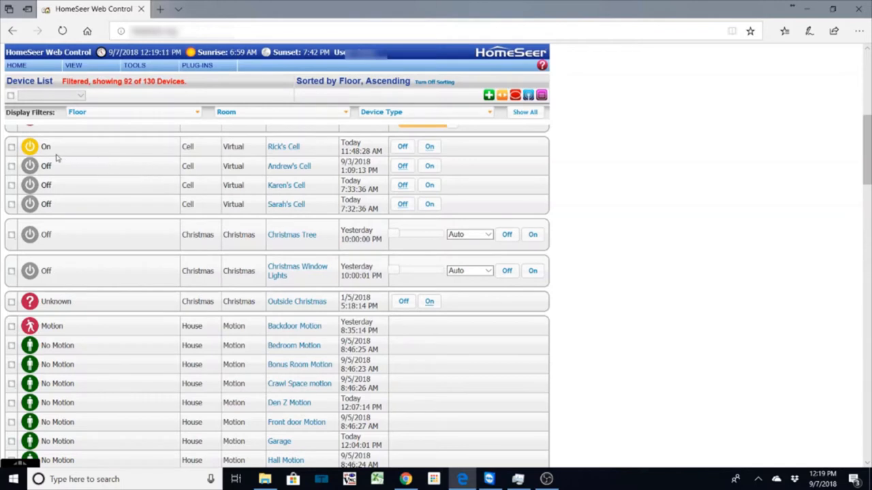
mouse_move(157, 184)
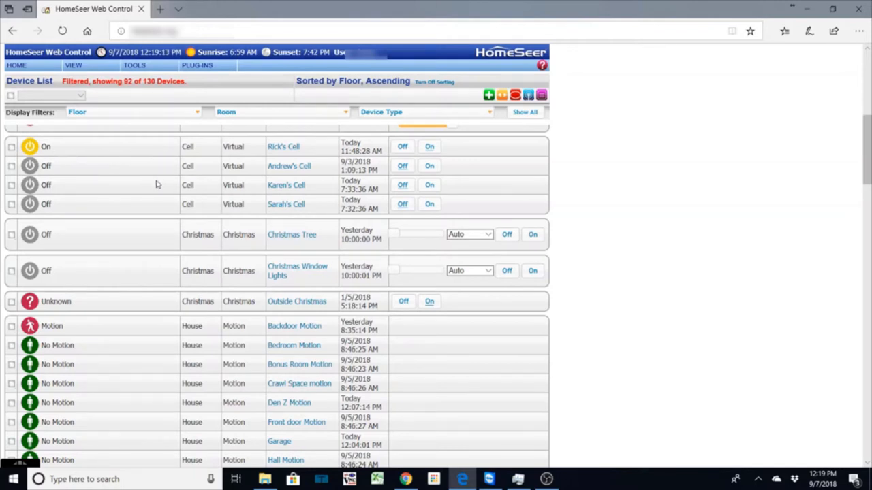
mouse_move(154, 203)
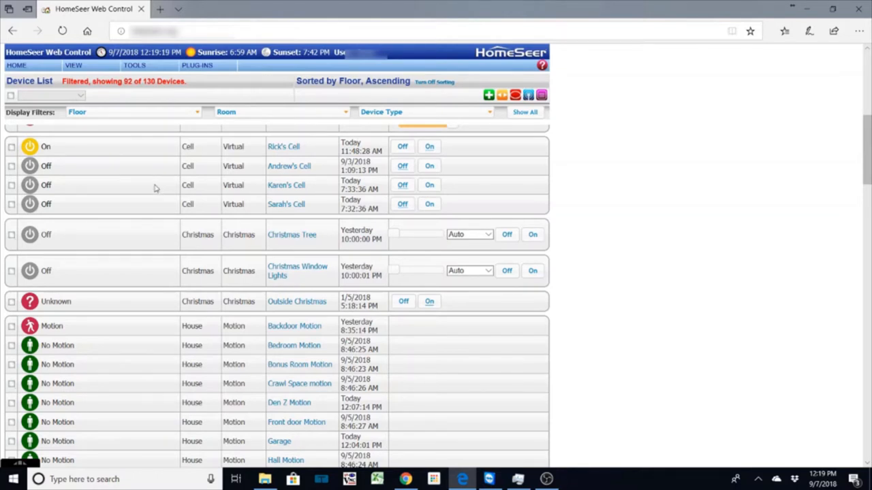
mouse_move(104, 180)
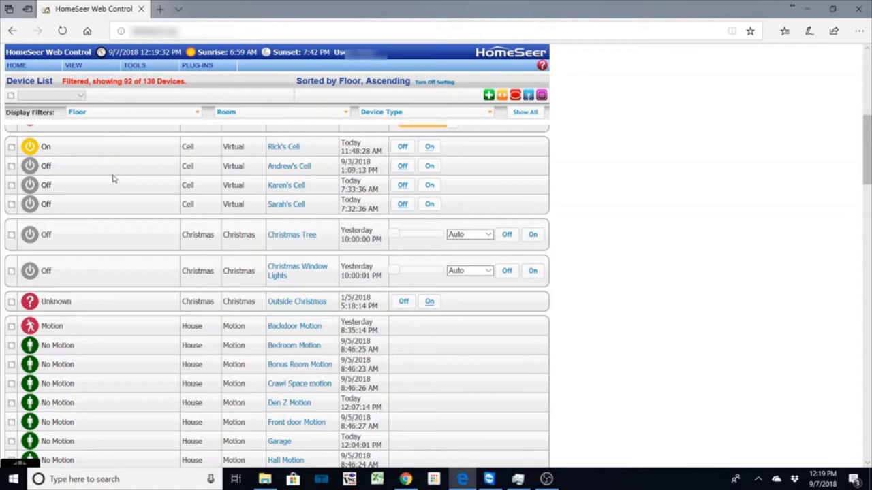
mouse_move(170, 206)
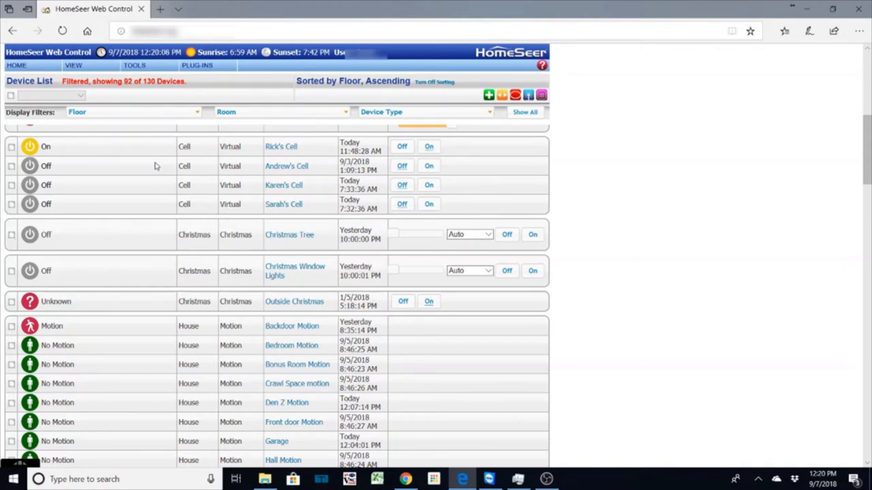
Step: Scroll the device list down until the Downstairs and Upstairs occupancy devices show
scroll(down, 3)
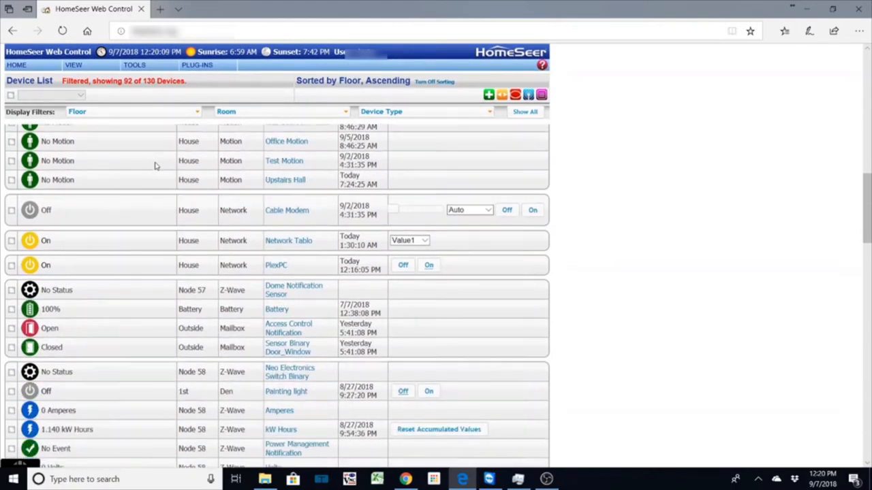
scroll(down, 3)
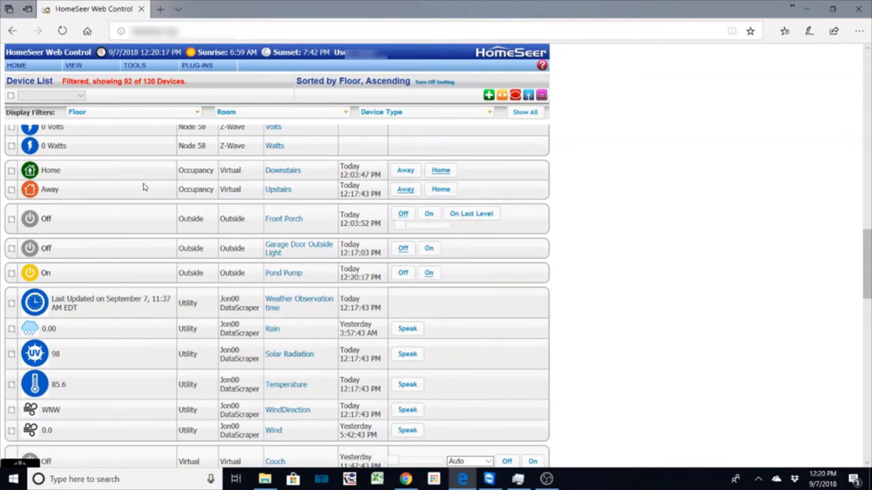
mouse_move(158, 182)
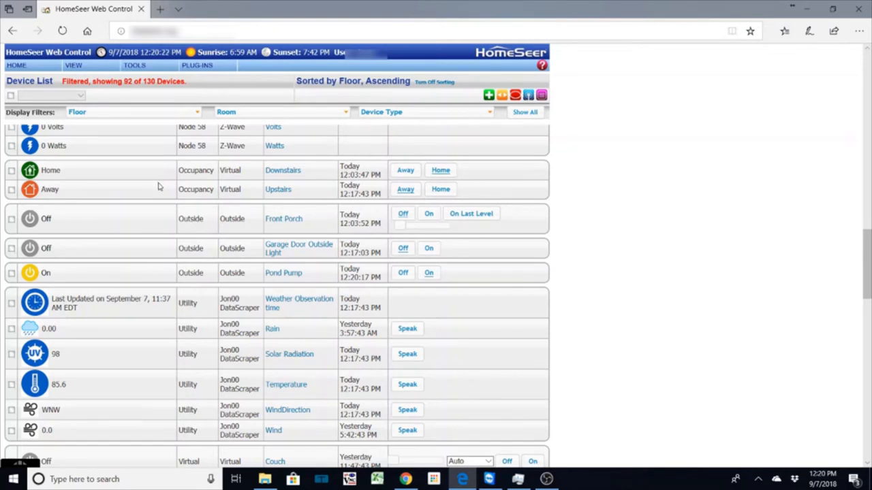
mouse_move(268, 189)
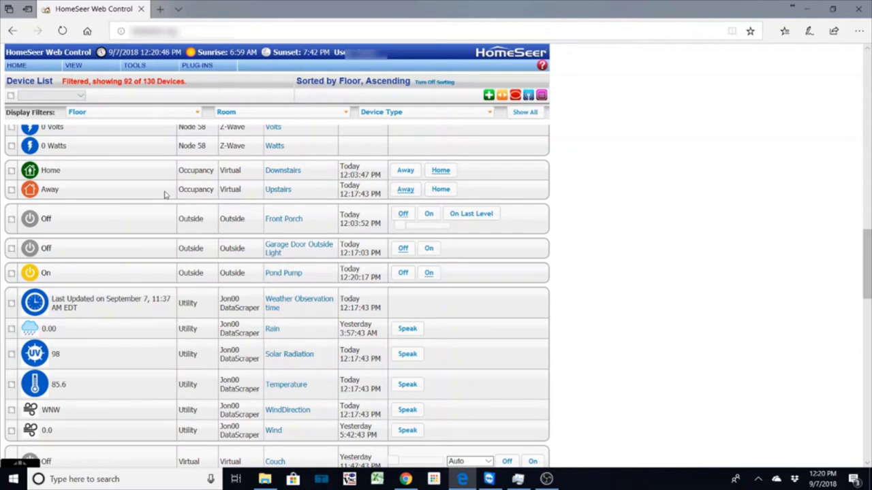
mouse_move(121, 198)
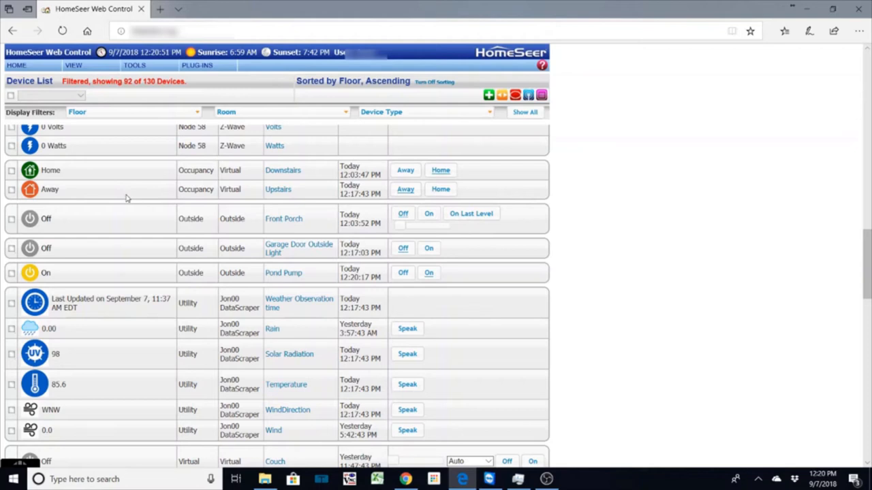
mouse_move(252, 198)
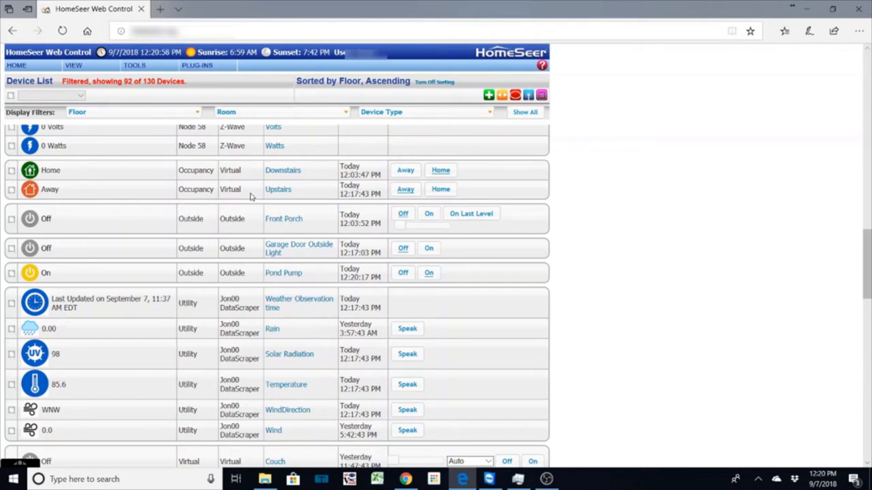
mouse_move(127, 187)
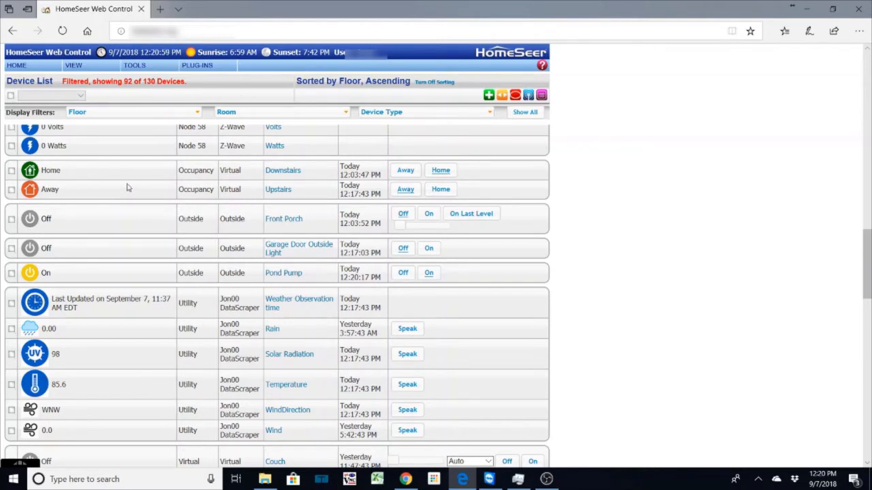
mouse_move(303, 188)
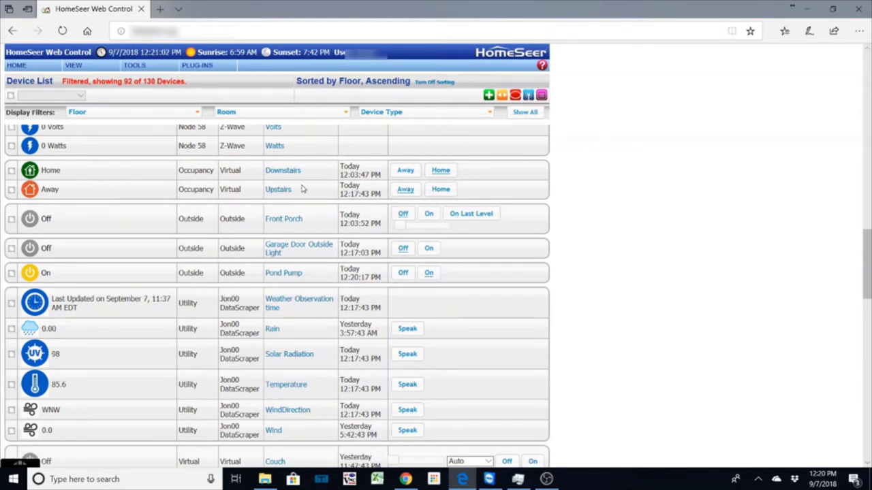
mouse_move(157, 189)
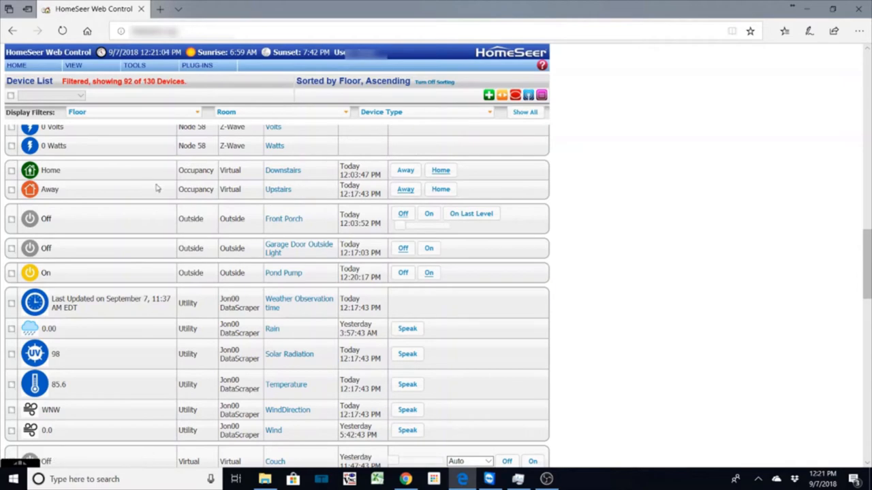
scroll(up, 3)
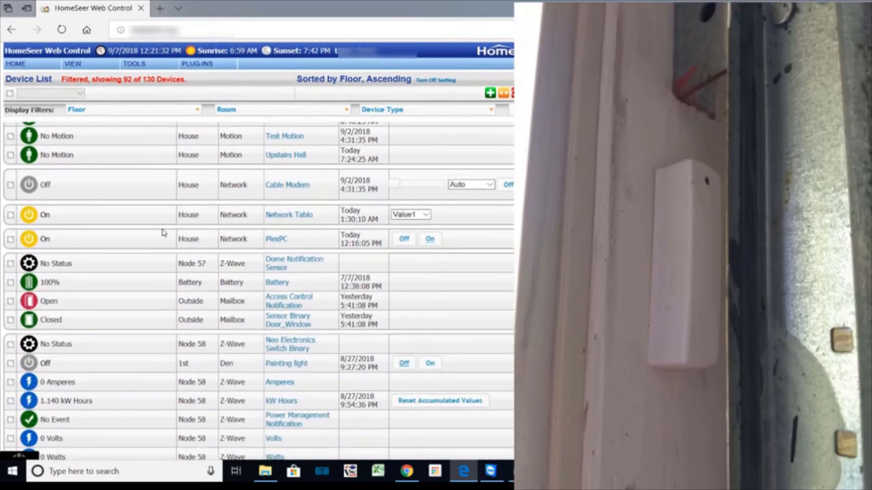
scroll(down, 3)
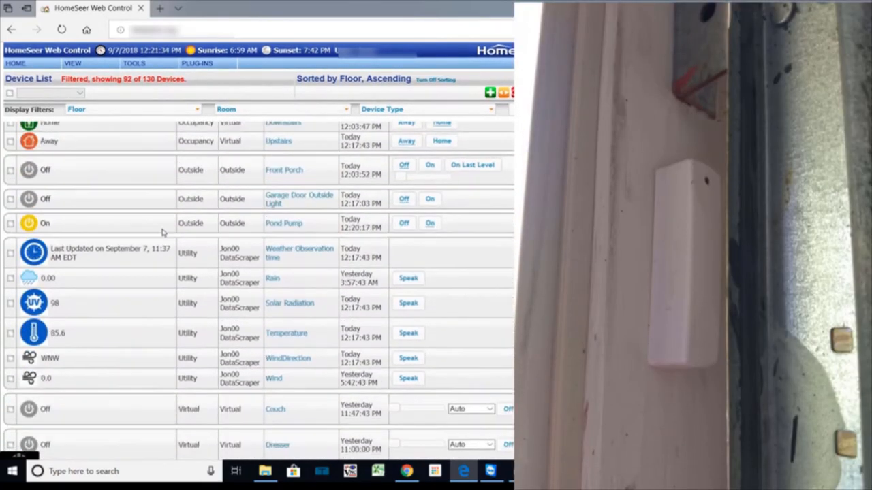
scroll(up, 3)
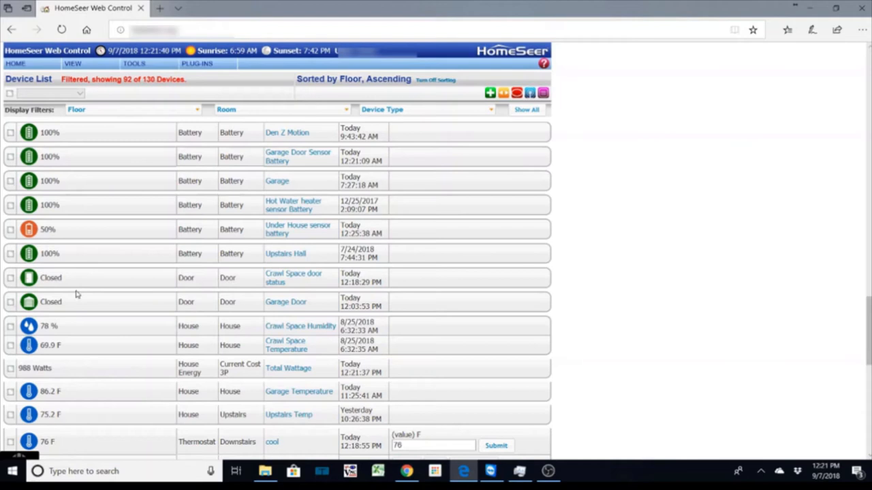
mouse_move(61, 281)
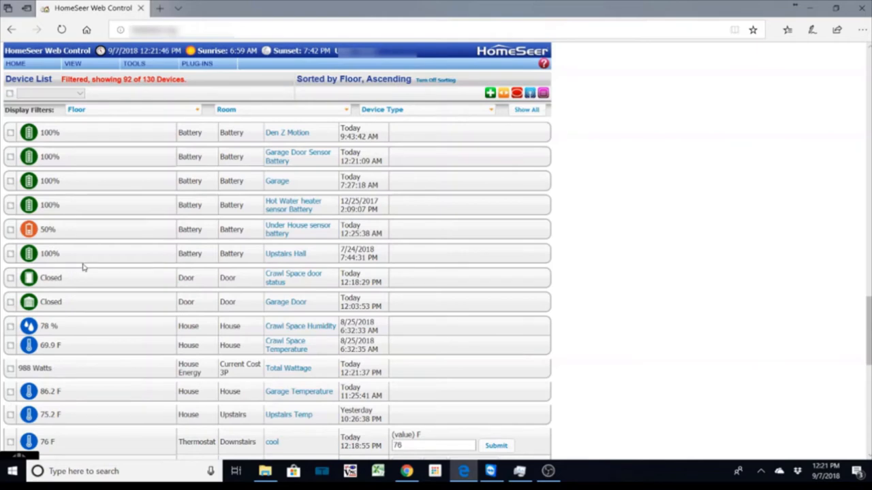
mouse_move(109, 260)
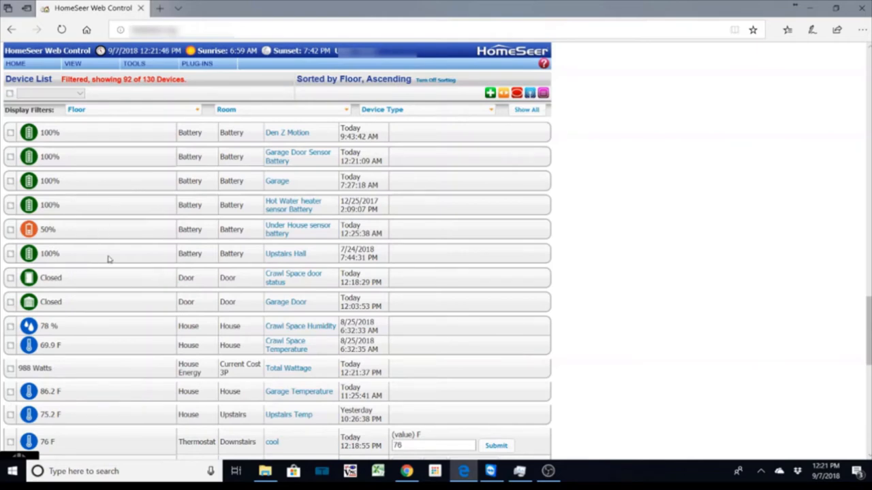
scroll(up, 3)
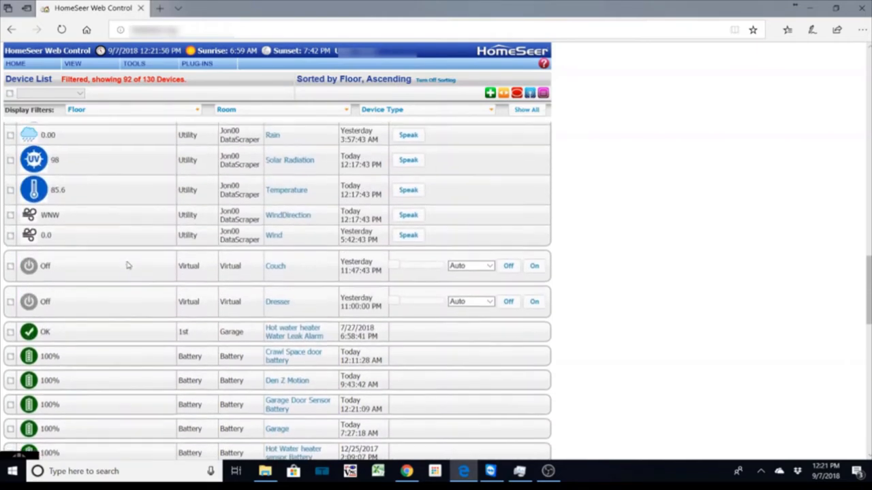
scroll(down, 3)
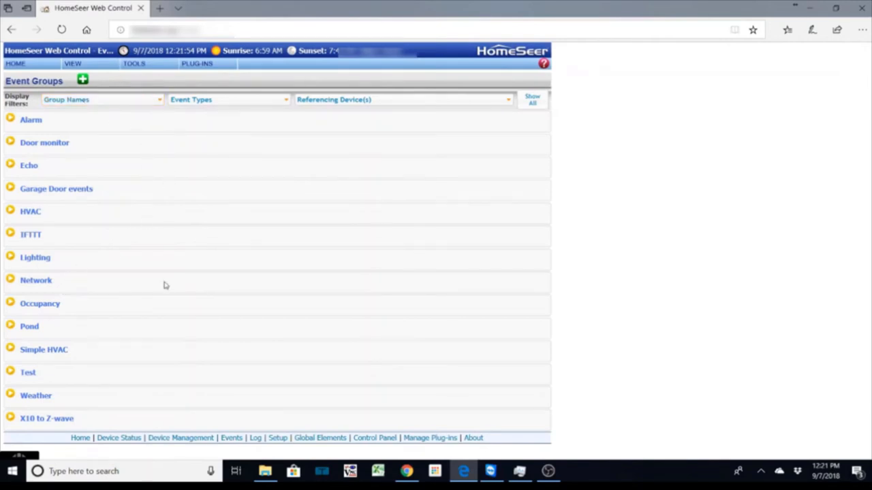
mouse_move(11, 309)
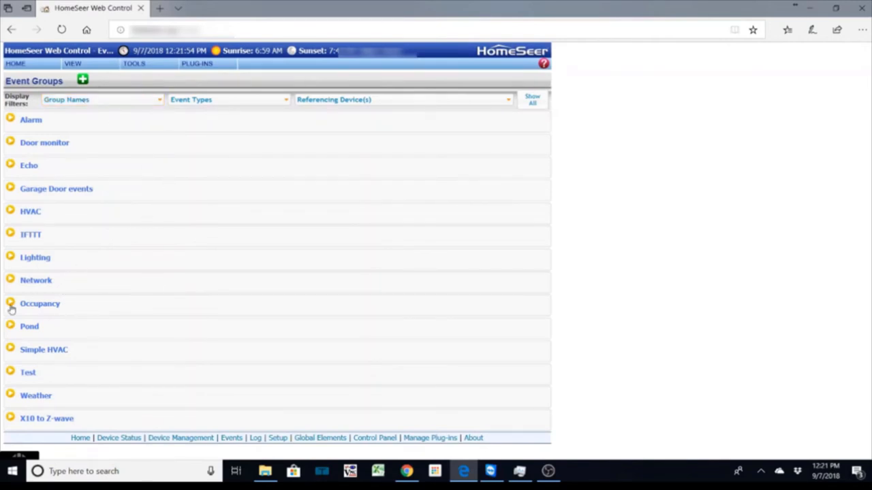
Step: Expand the Occupancy group's six events and peek at Set Downstairs occupancy
click(10, 303)
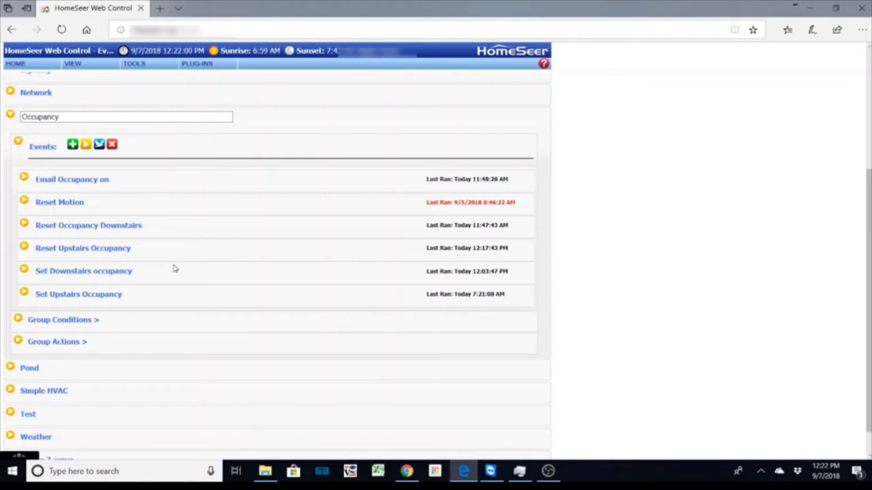
mouse_move(25, 278)
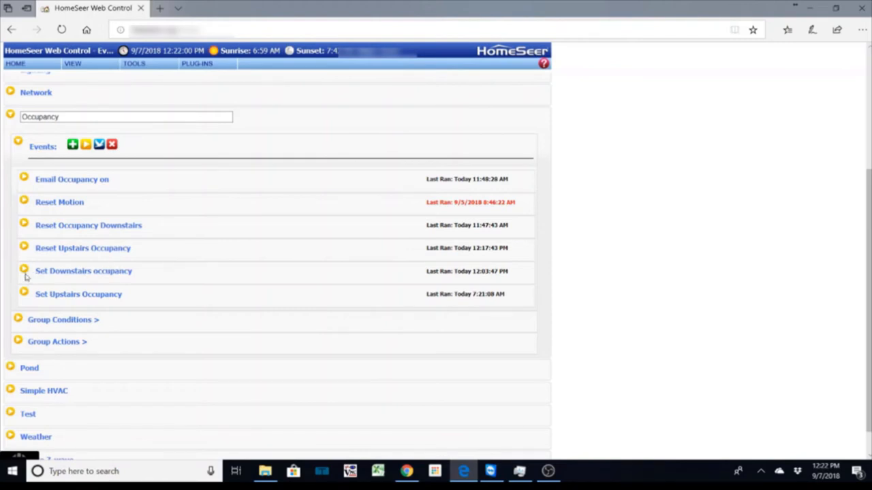
click(83, 271)
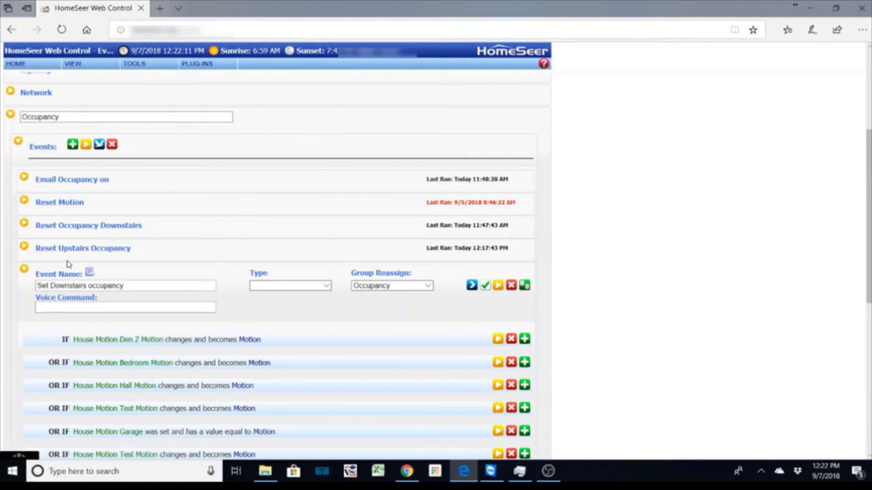
scroll(up, 3)
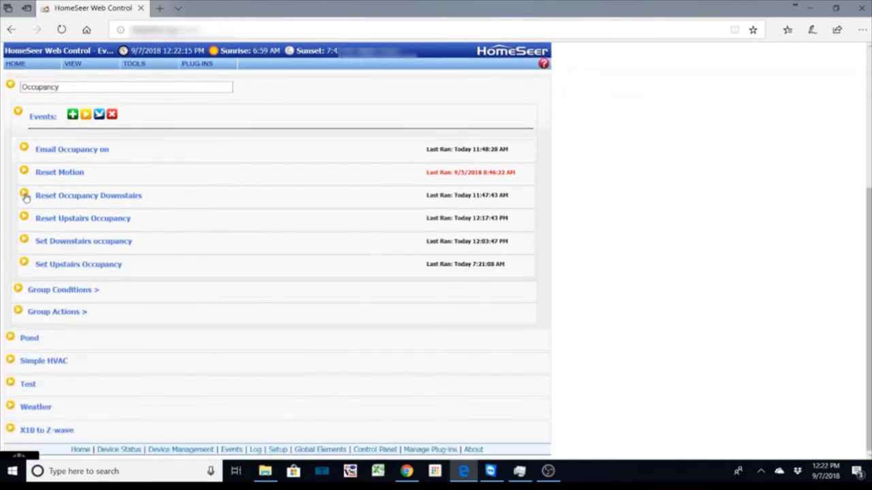
Step: Expand Reset Occupancy Downstairs and highlight its every-15m trigger interval
click(88, 196)
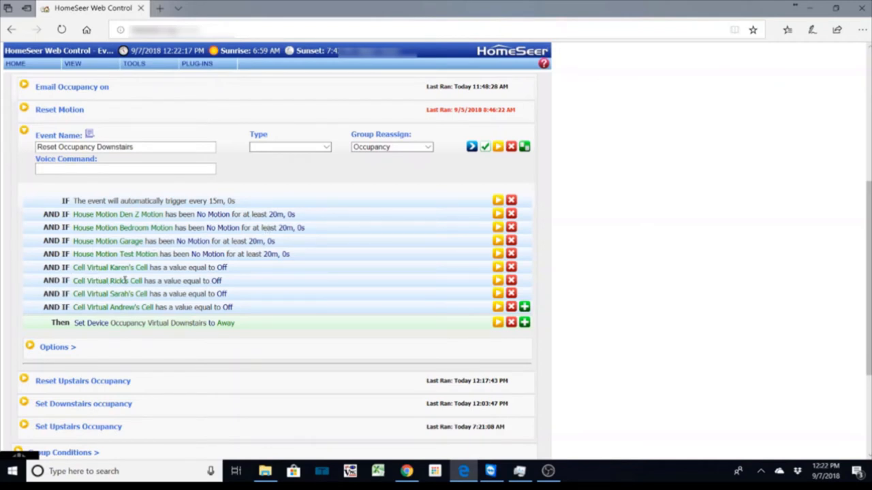
mouse_move(117, 306)
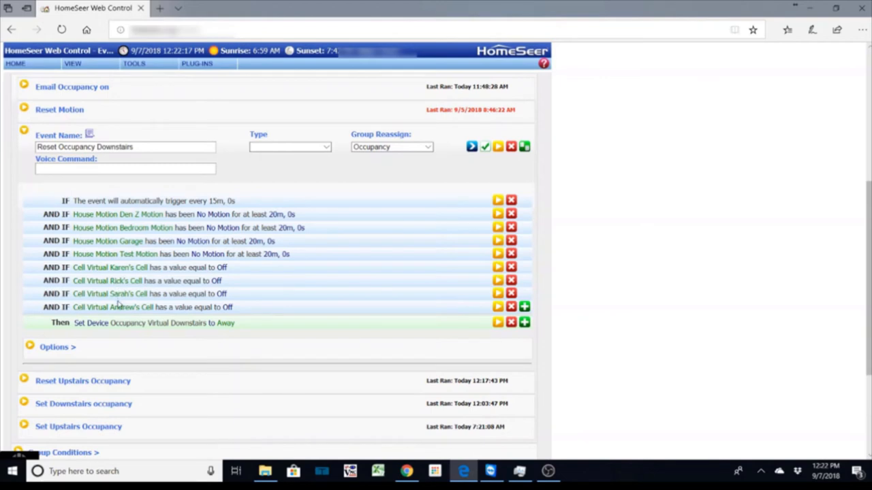
mouse_move(240, 278)
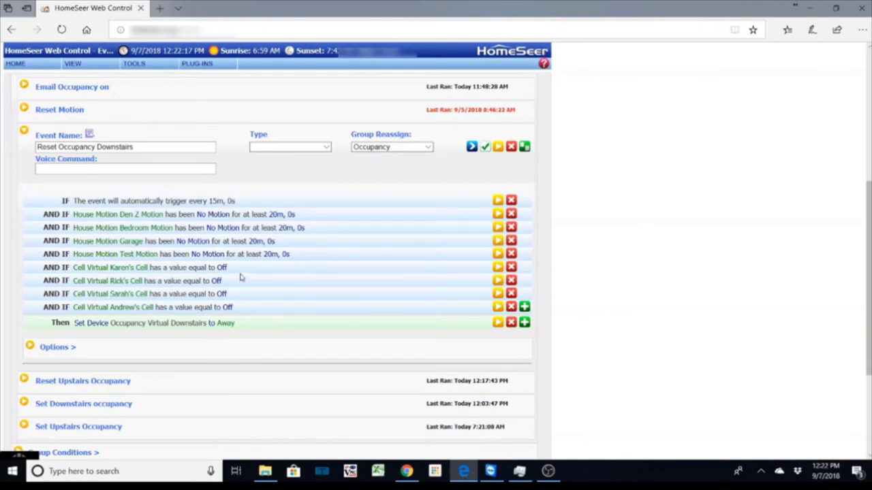
mouse_move(164, 321)
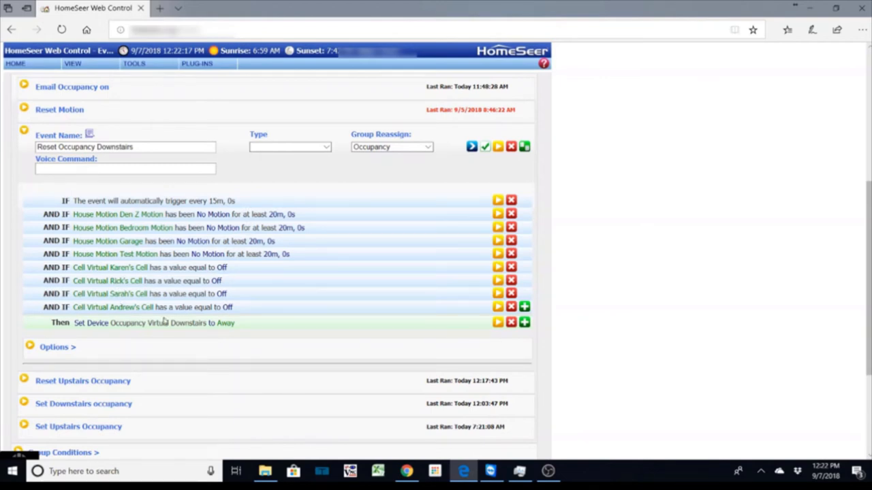
mouse_move(246, 333)
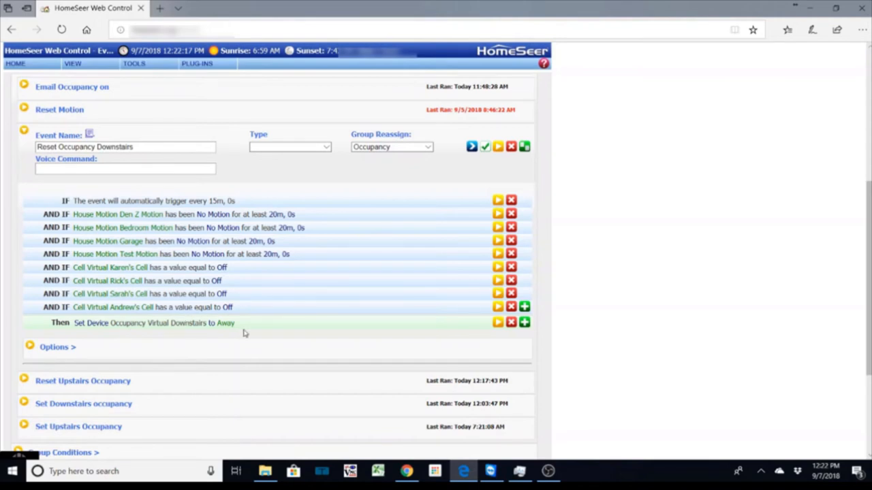
mouse_move(254, 331)
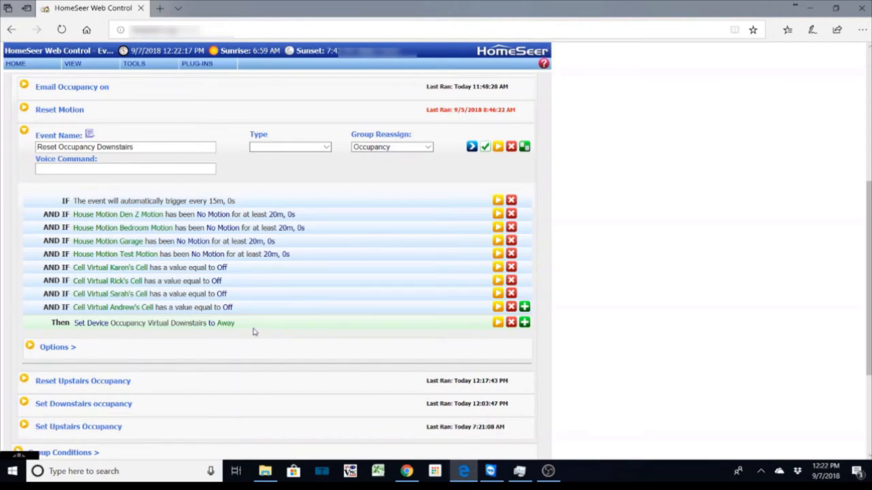
mouse_move(303, 264)
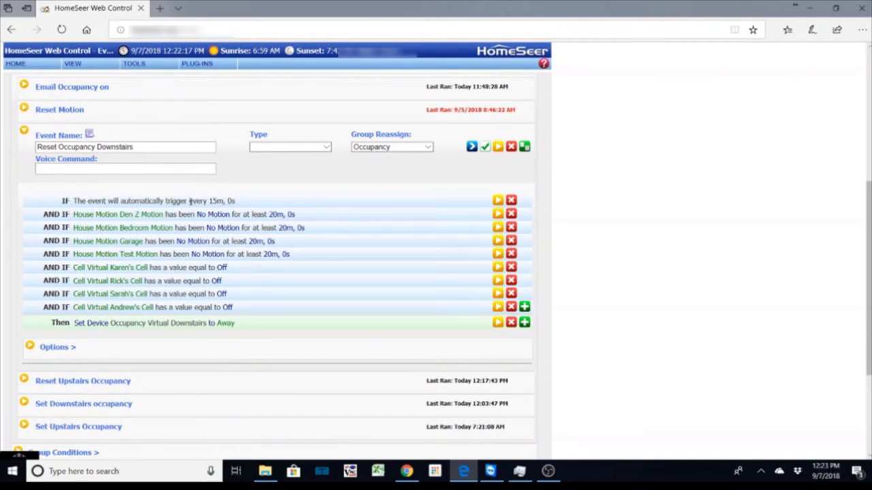
double_click(211, 201)
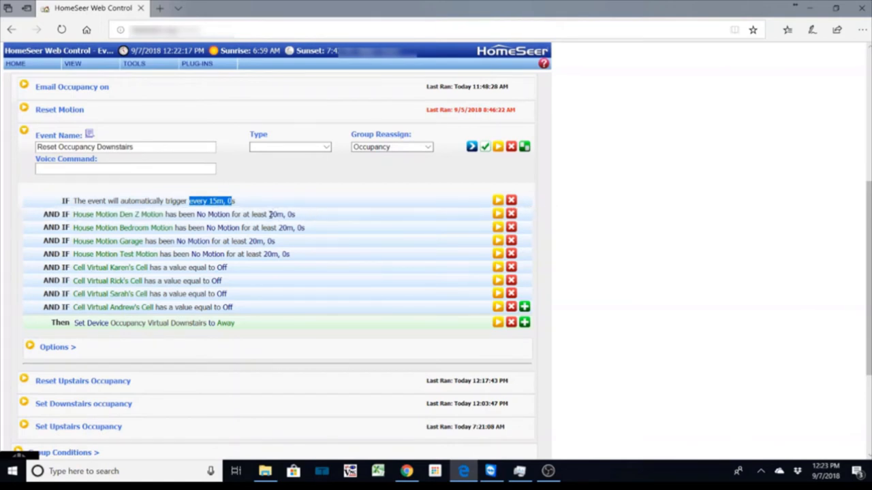
mouse_move(321, 235)
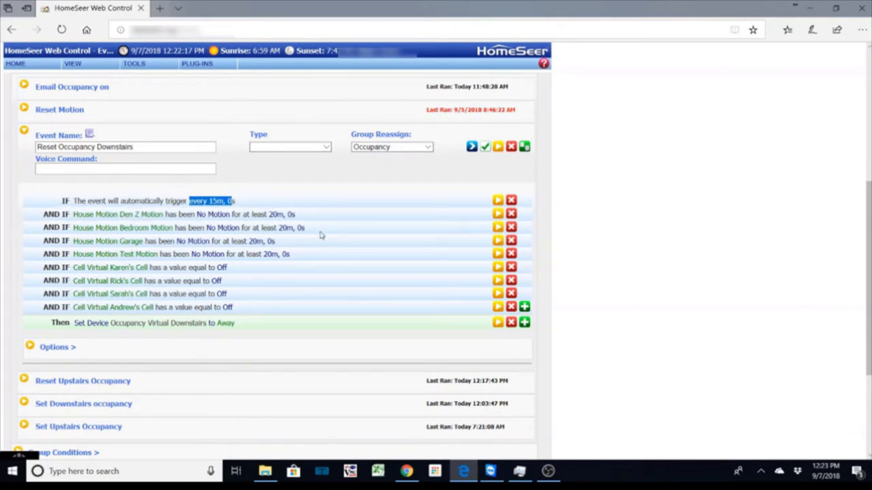
mouse_move(314, 242)
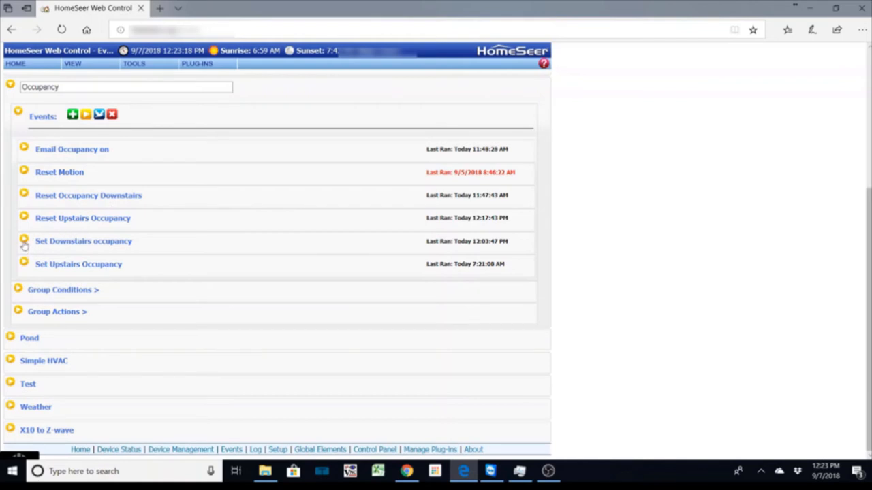
Step: Expand Set Downstairs occupancy and review its OR IF triggers and Home action
click(83, 241)
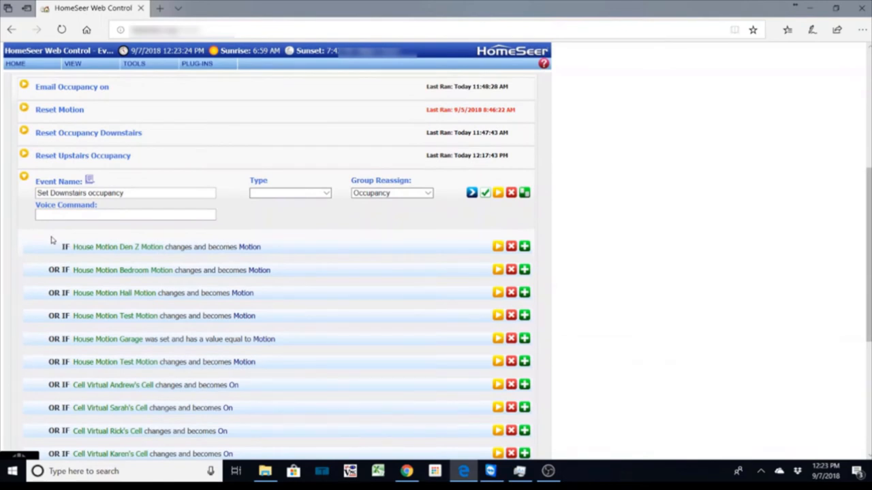
mouse_move(62, 254)
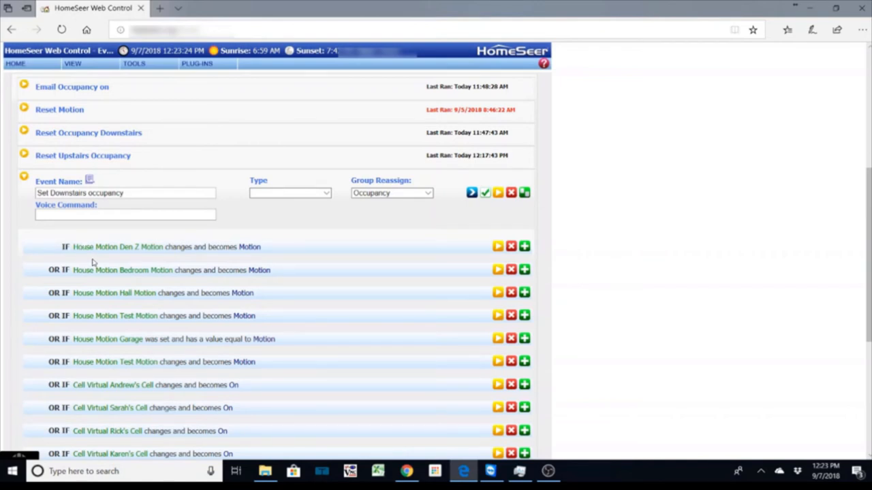
scroll(down, 3)
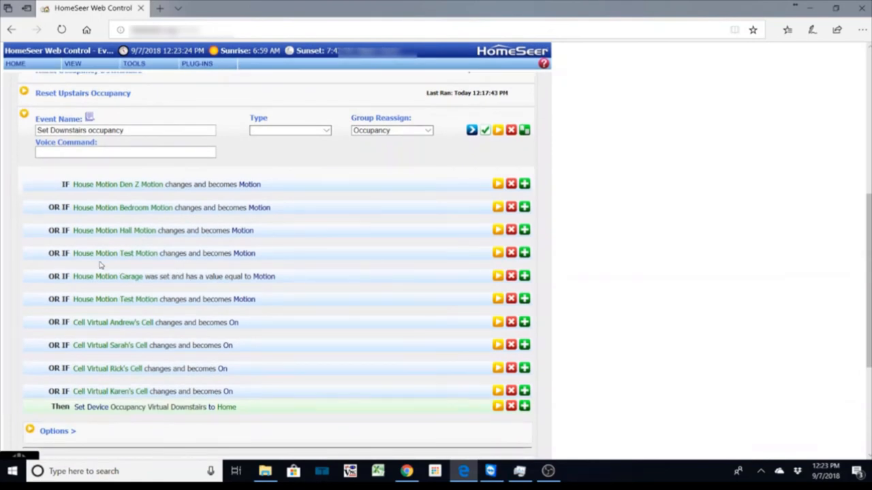
mouse_move(271, 410)
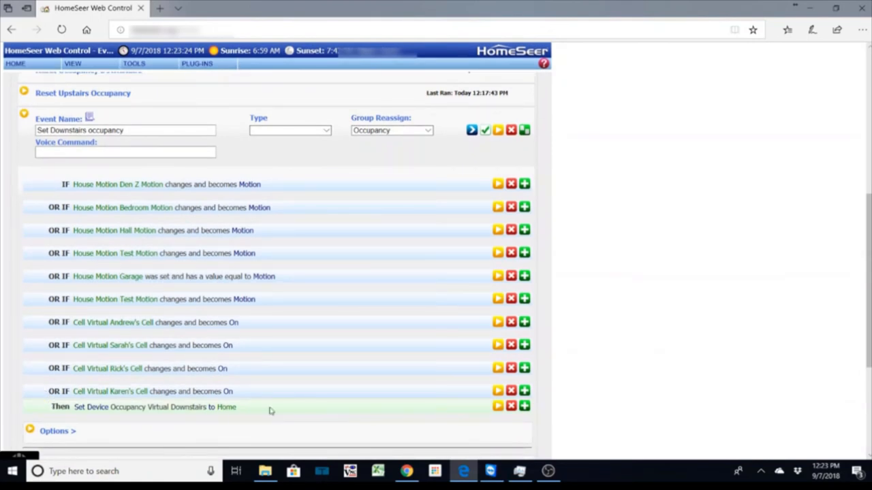
mouse_move(265, 410)
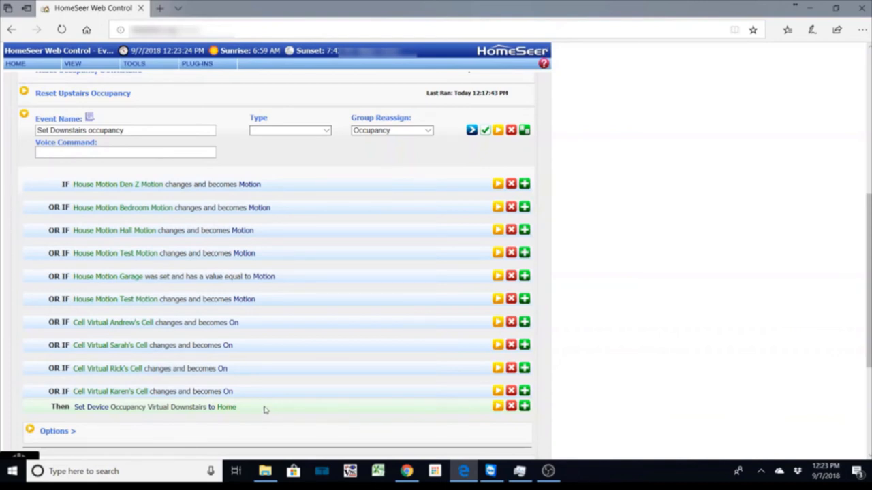
mouse_move(253, 414)
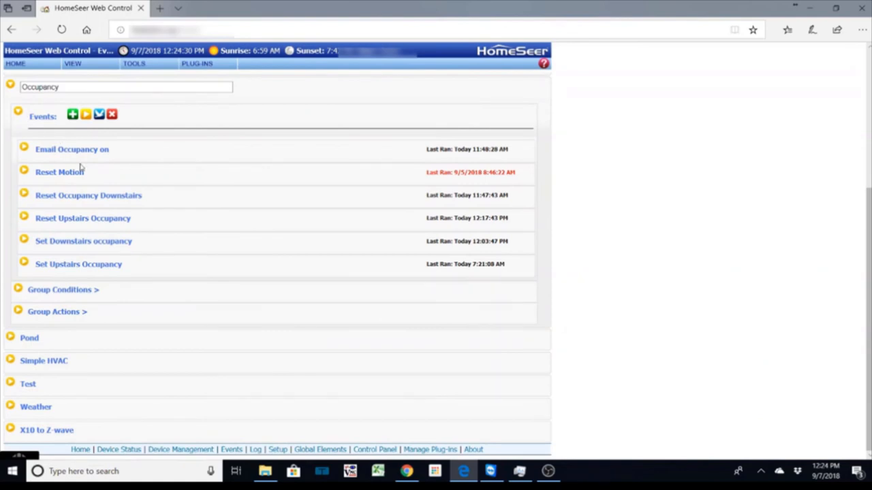
mouse_move(125, 215)
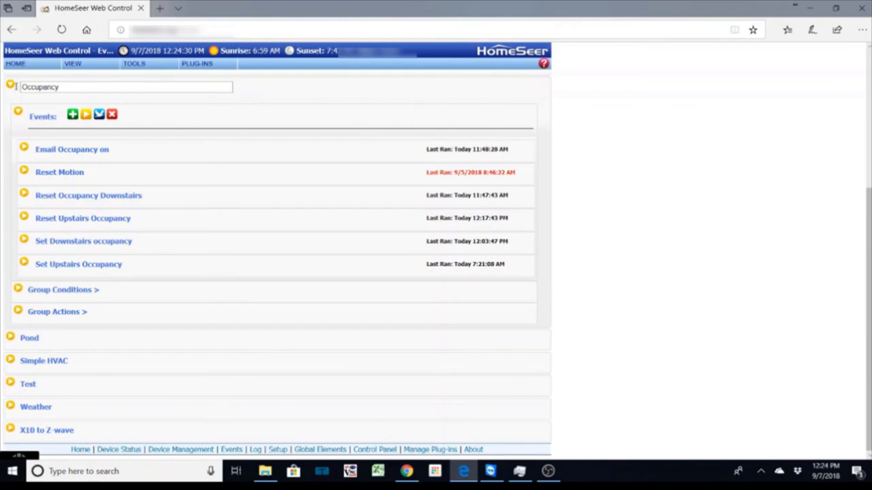
mouse_move(123, 250)
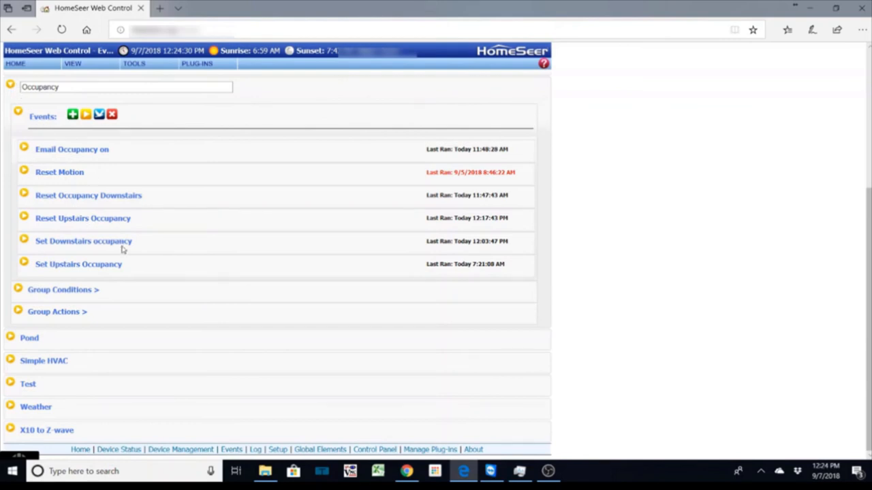
mouse_move(87, 260)
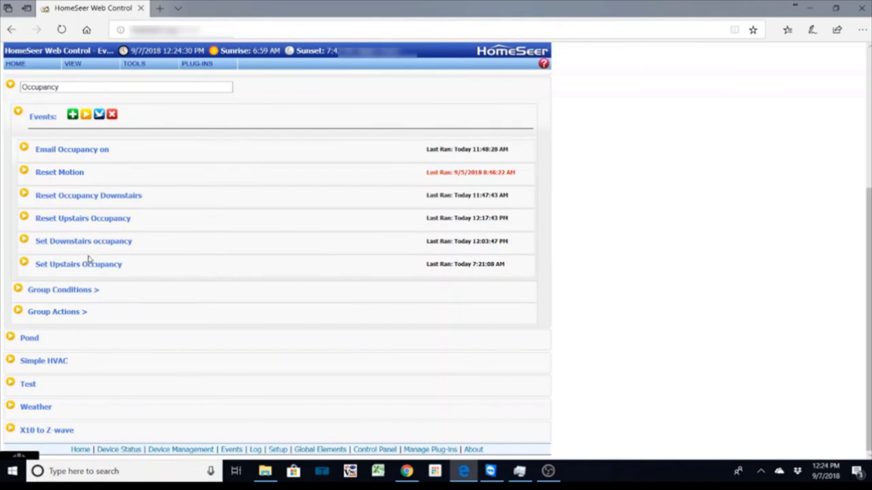
mouse_move(114, 264)
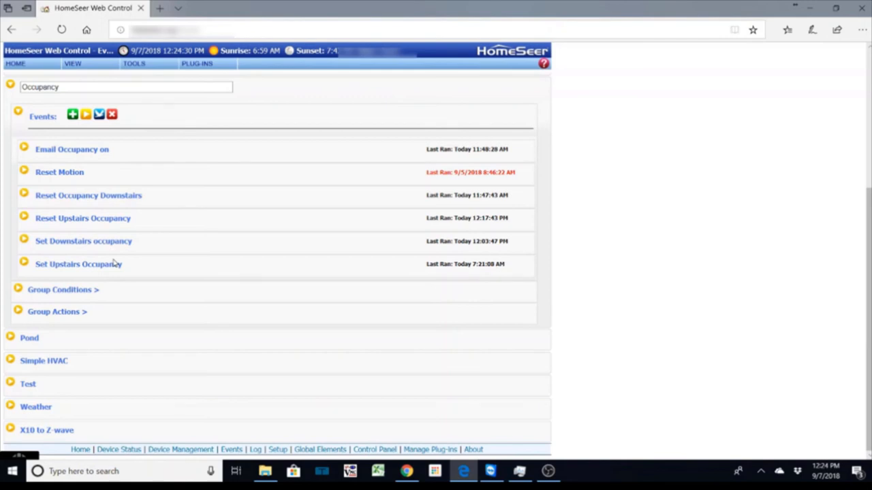
mouse_move(39, 136)
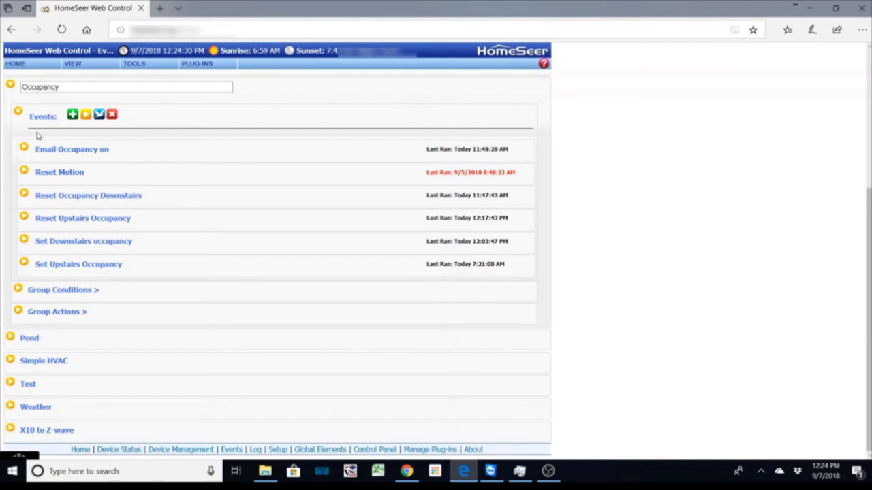
mouse_move(75, 158)
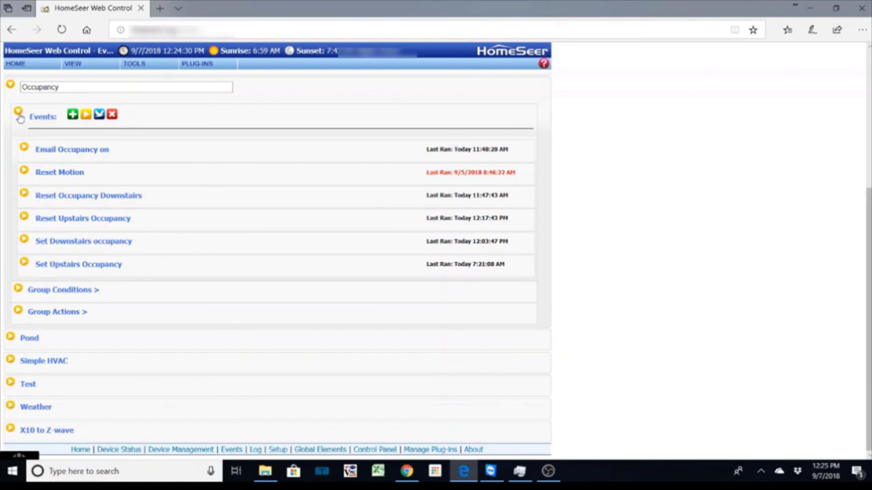
mouse_move(126, 155)
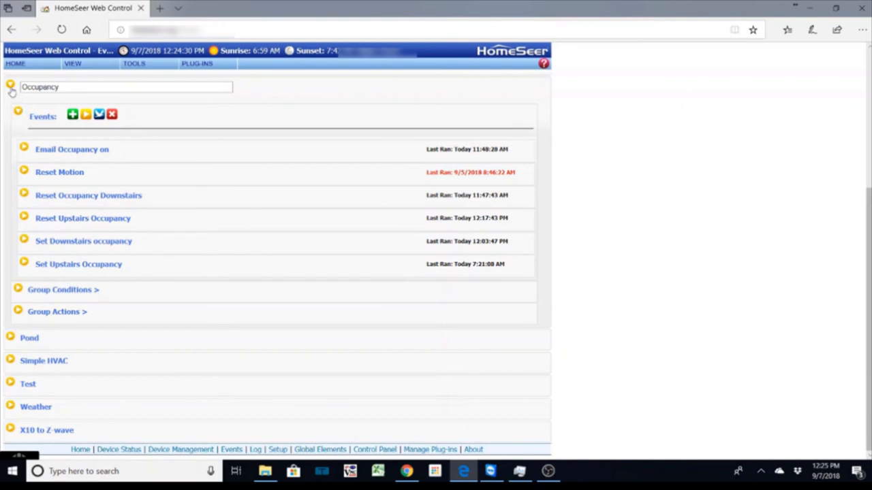
Step: Collapse the Occupancy group to return to the full Event Groups list
click(11, 89)
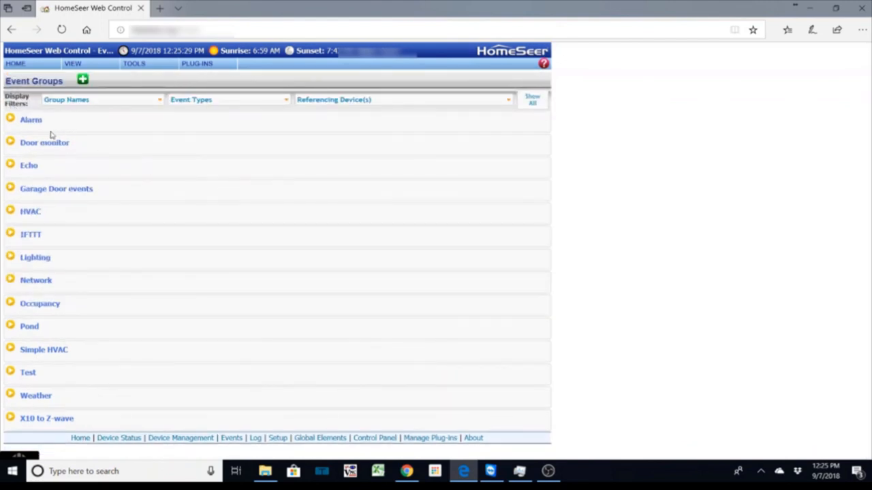
mouse_move(117, 276)
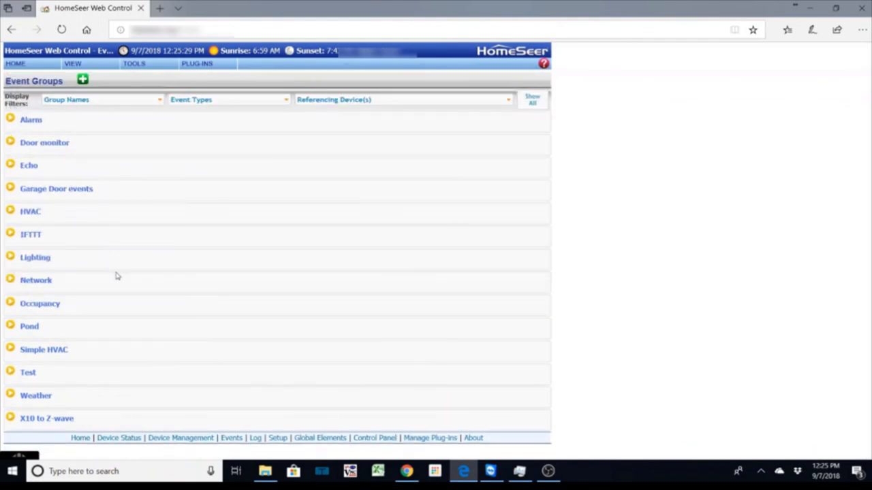
mouse_move(172, 266)
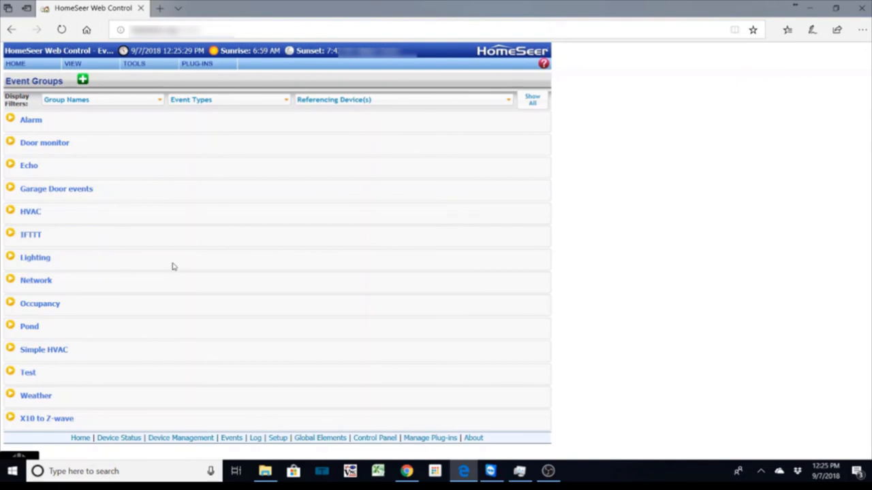
mouse_move(143, 262)
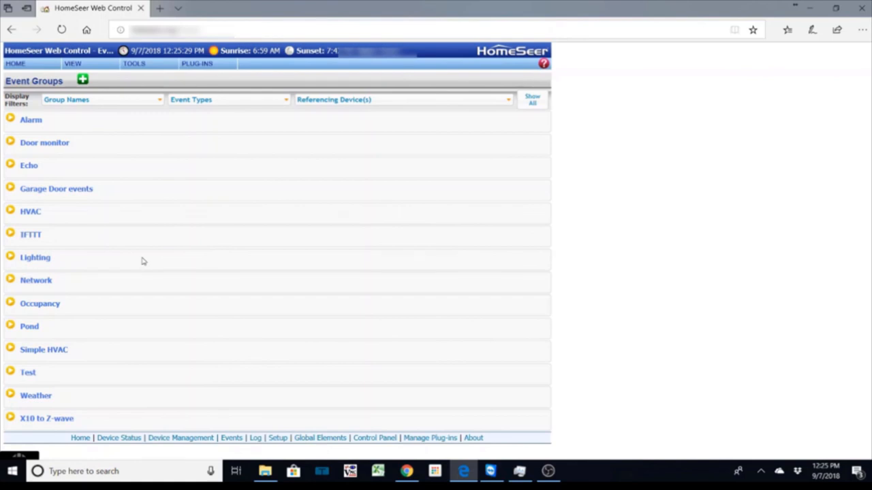
mouse_move(134, 252)
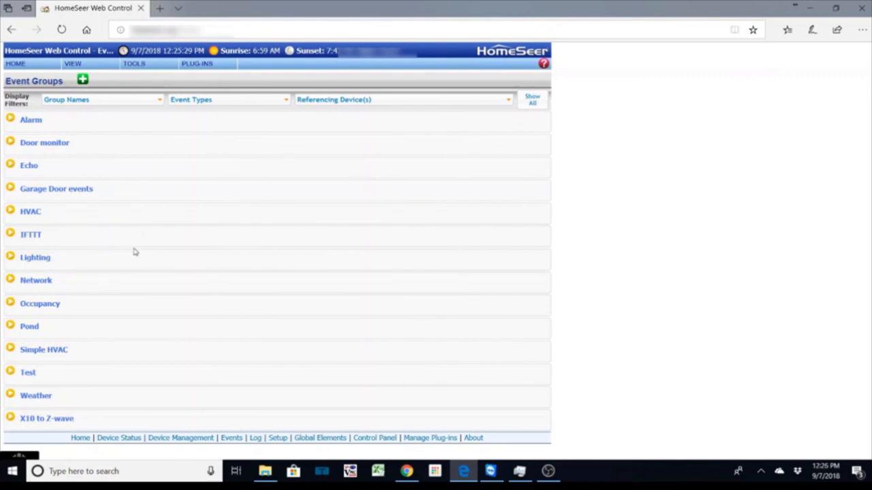
mouse_move(150, 250)
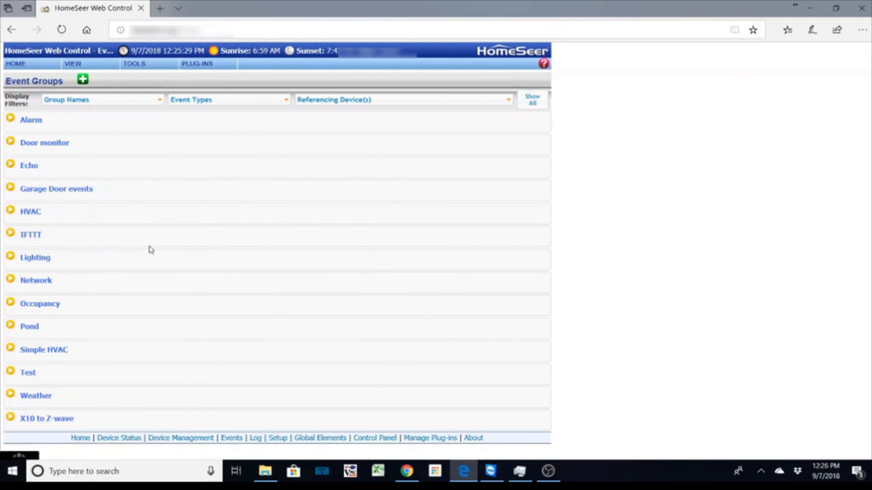
mouse_move(173, 245)
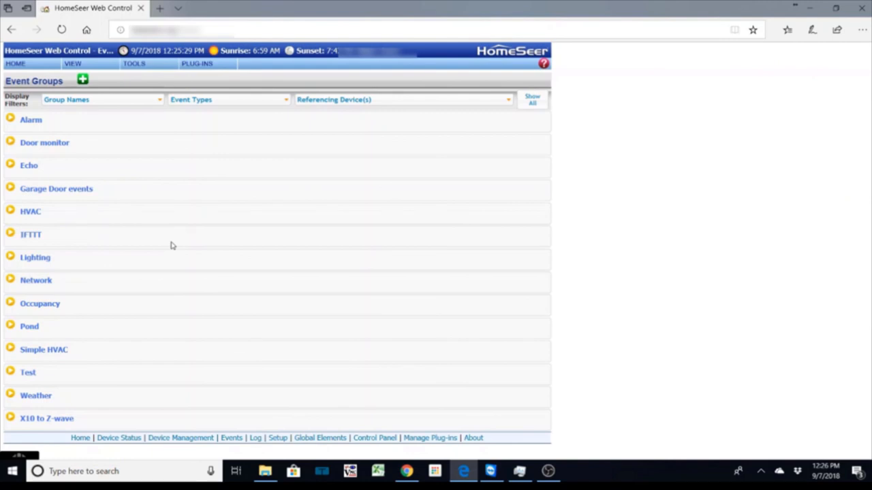
mouse_move(232, 287)
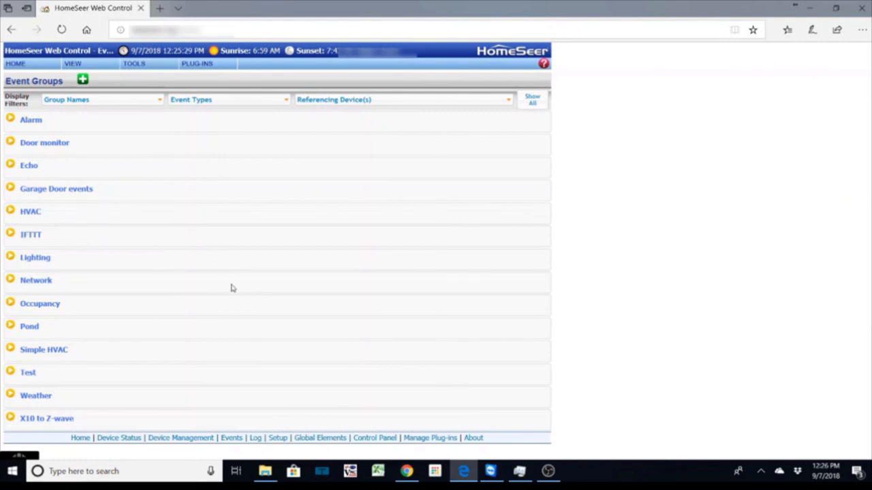
mouse_move(177, 198)
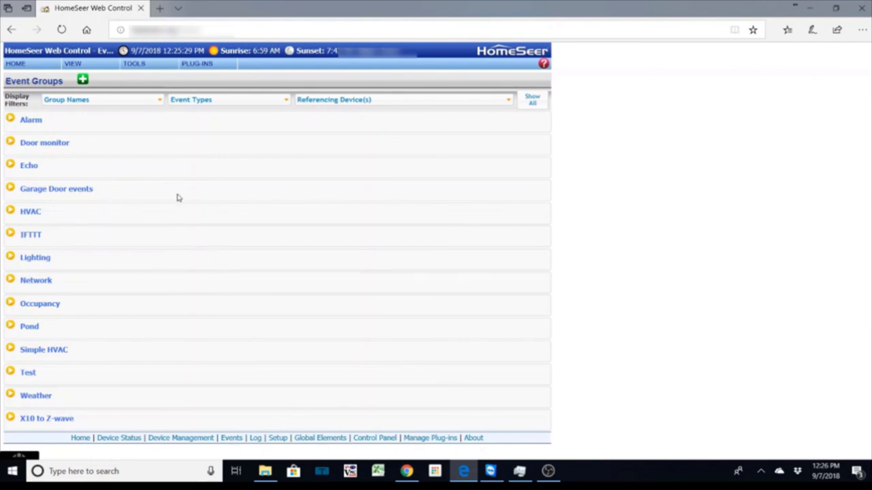
mouse_move(173, 208)
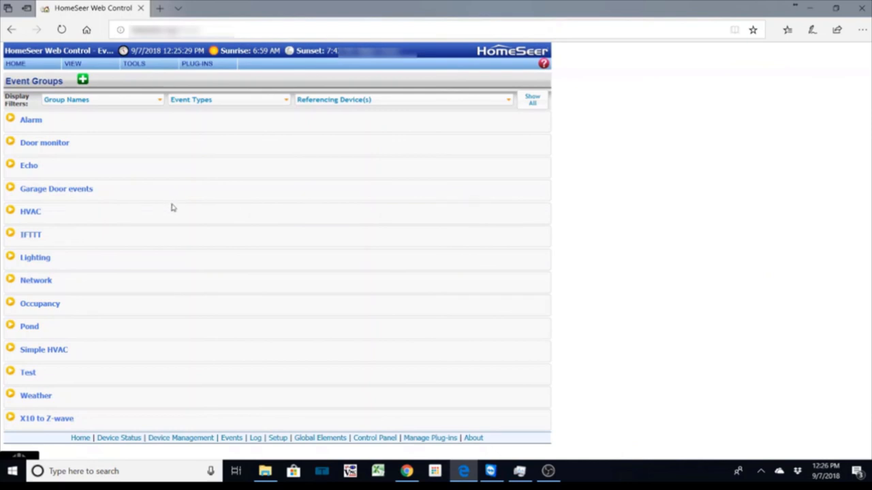